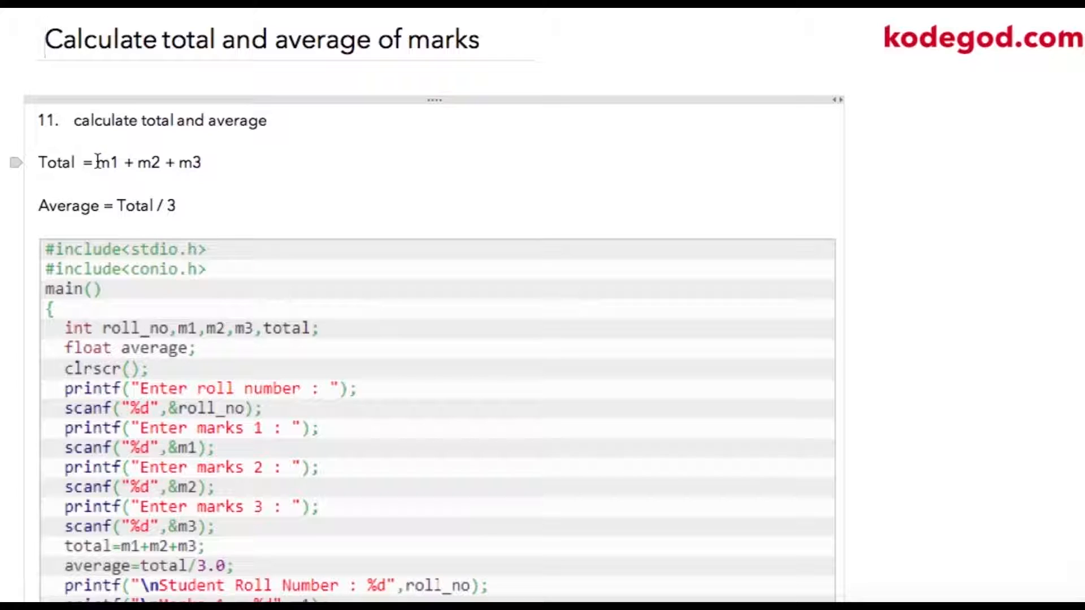
- Change the average formula to divide Total by 3.0 for floating-point division
{"action": "left_click_drag", "start_coordinate": [94, 163], "coordinate": [211, 163]}
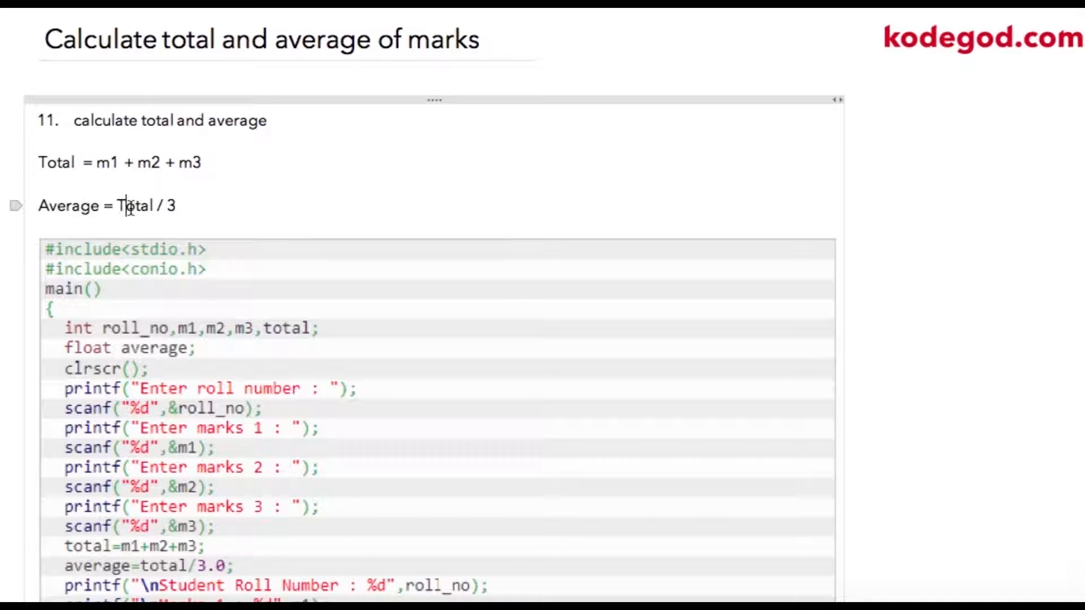
{"action": "double_click", "coordinate": [136, 205]}
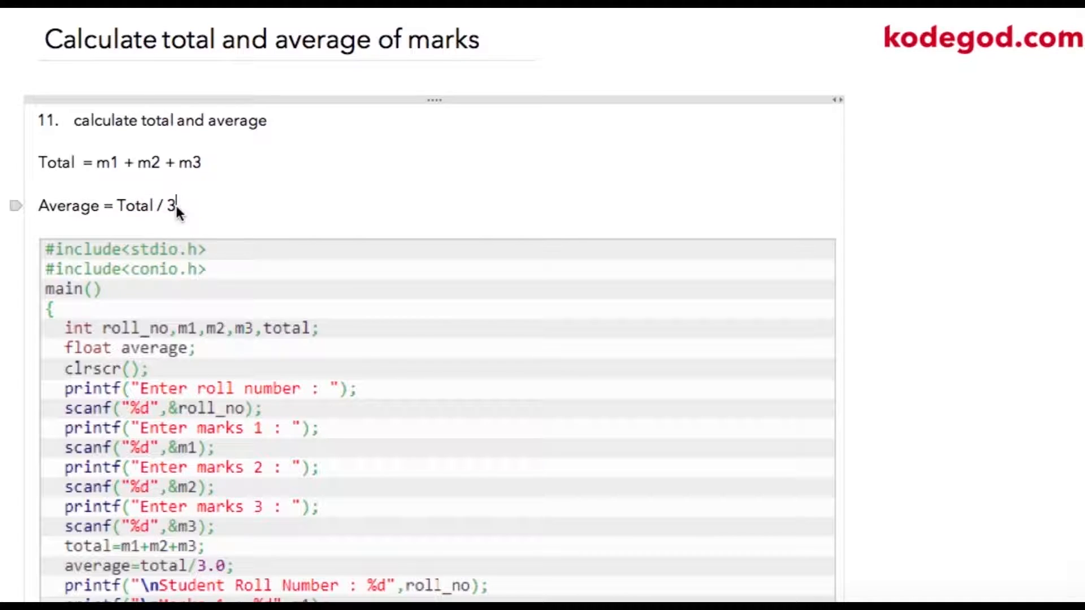
{"action": "type", "text": ".0"}
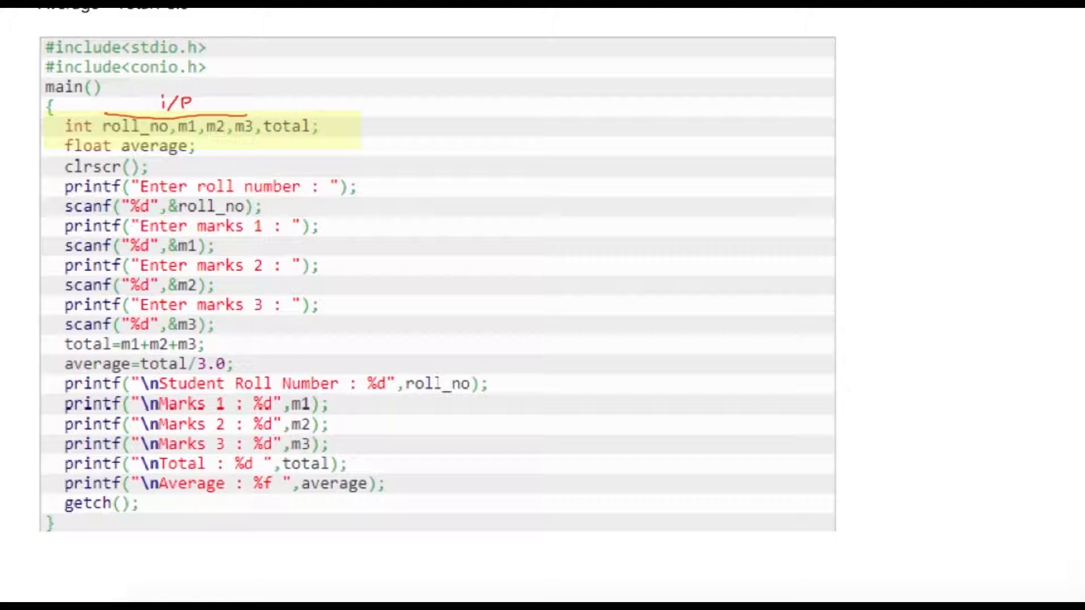
- Mark declared variables as inputs/outputs and bracket the output printf statements in red ink
{"action": "left_click_drag", "start_coordinate": [117, 156], "coordinate": [196, 156]}
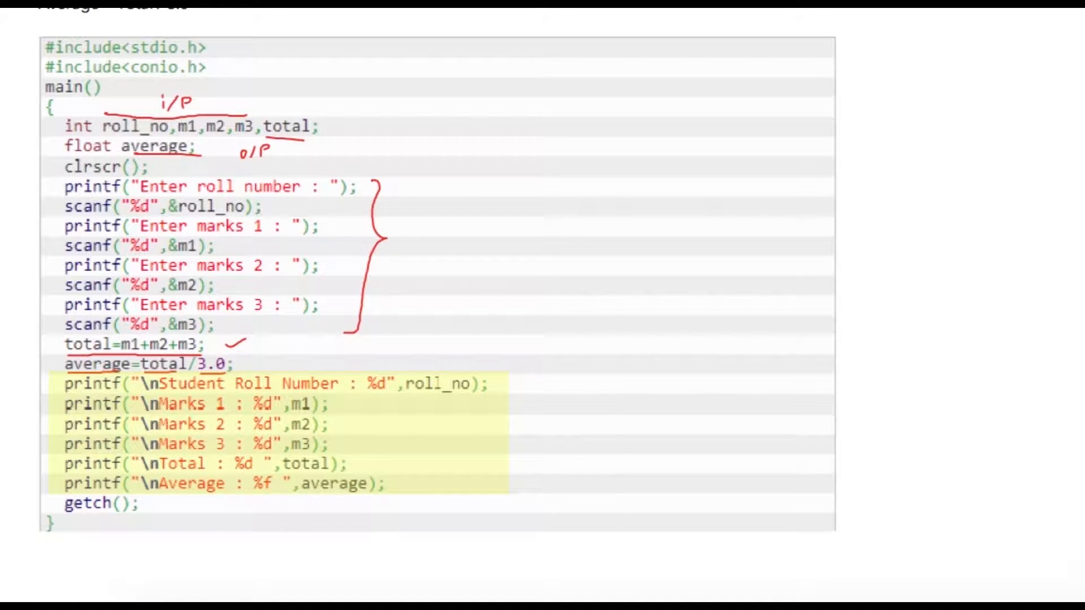
{"action": "left_click_drag", "start_coordinate": [505, 378], "coordinate": [495, 456]}
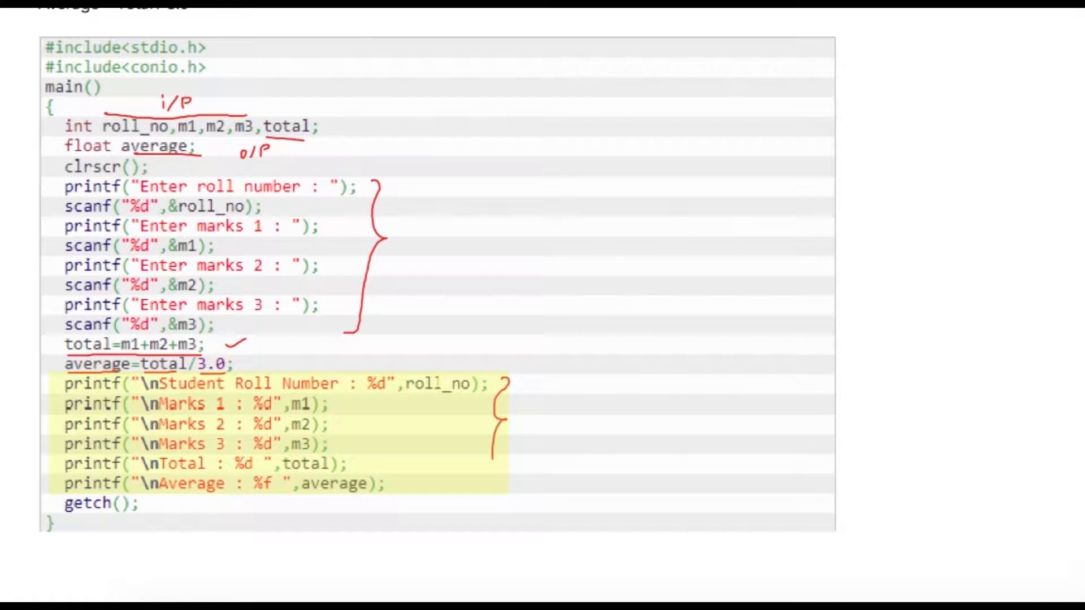